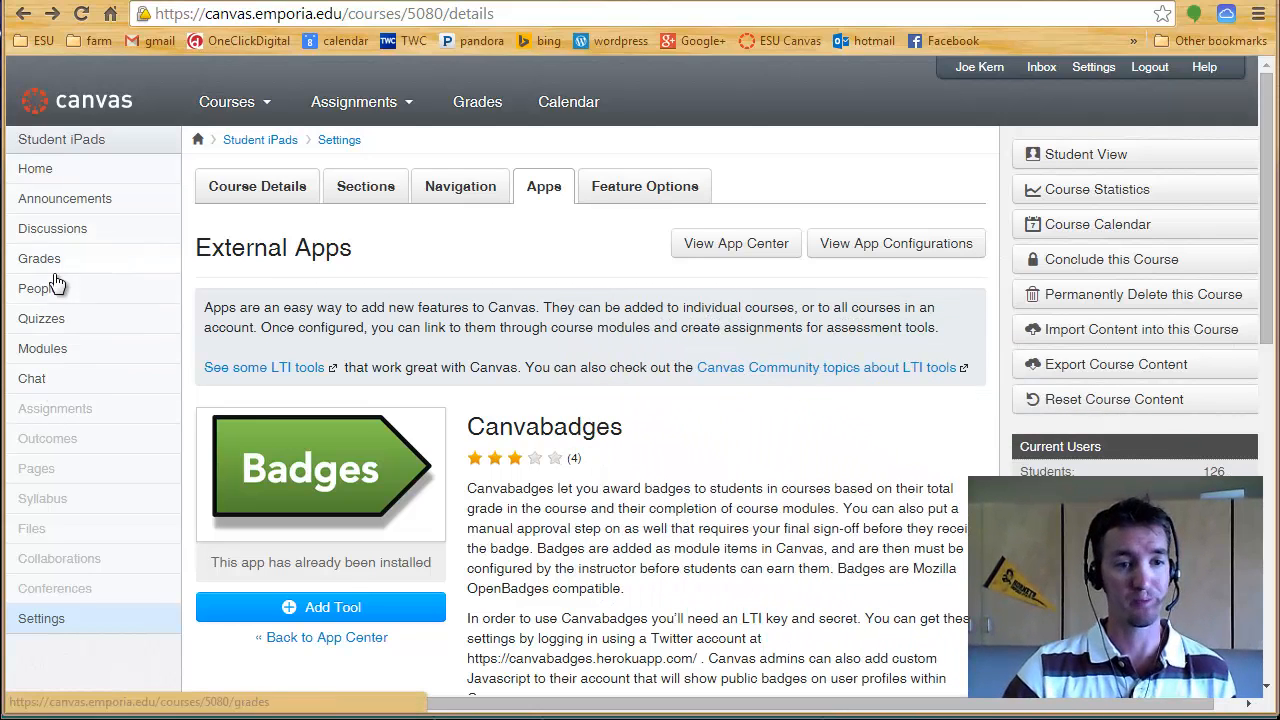
Step: View a student's profile showing iPad, iWork and iLife badges from Canvabadges
{"action": "left_click", "coordinate": [38, 288]}
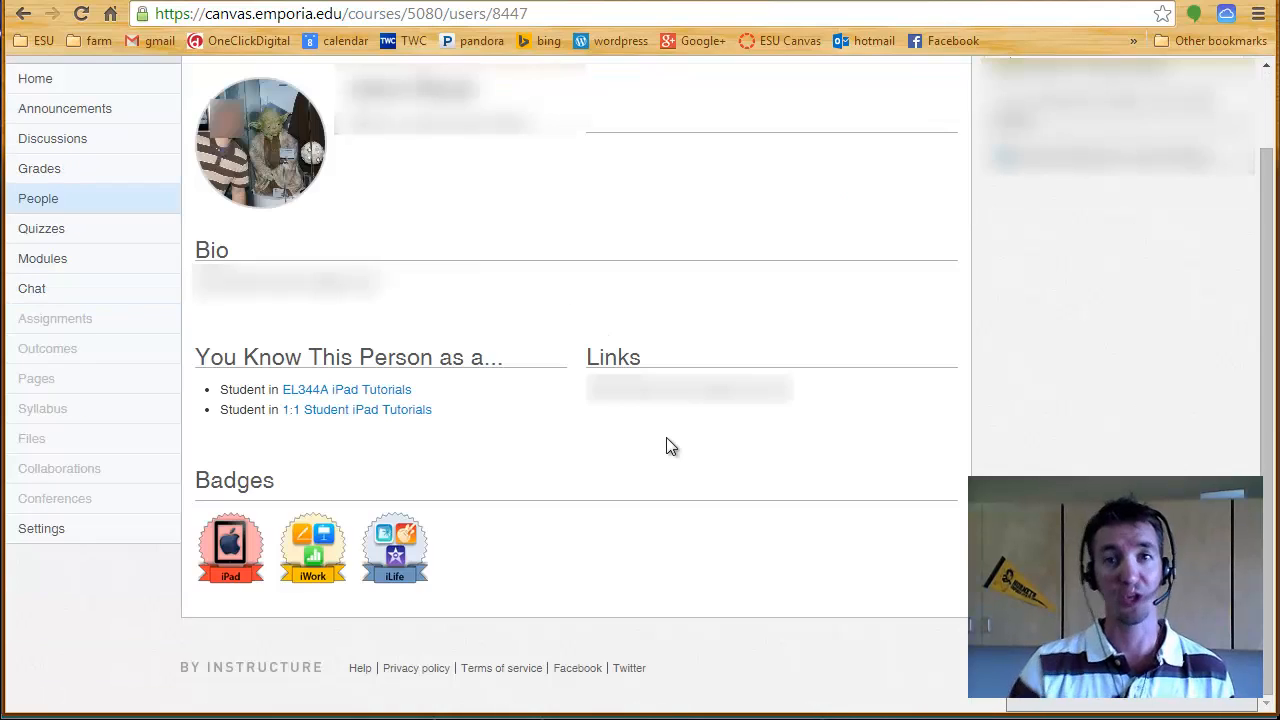
{"action": "mouse_move", "coordinate": [664, 444]}
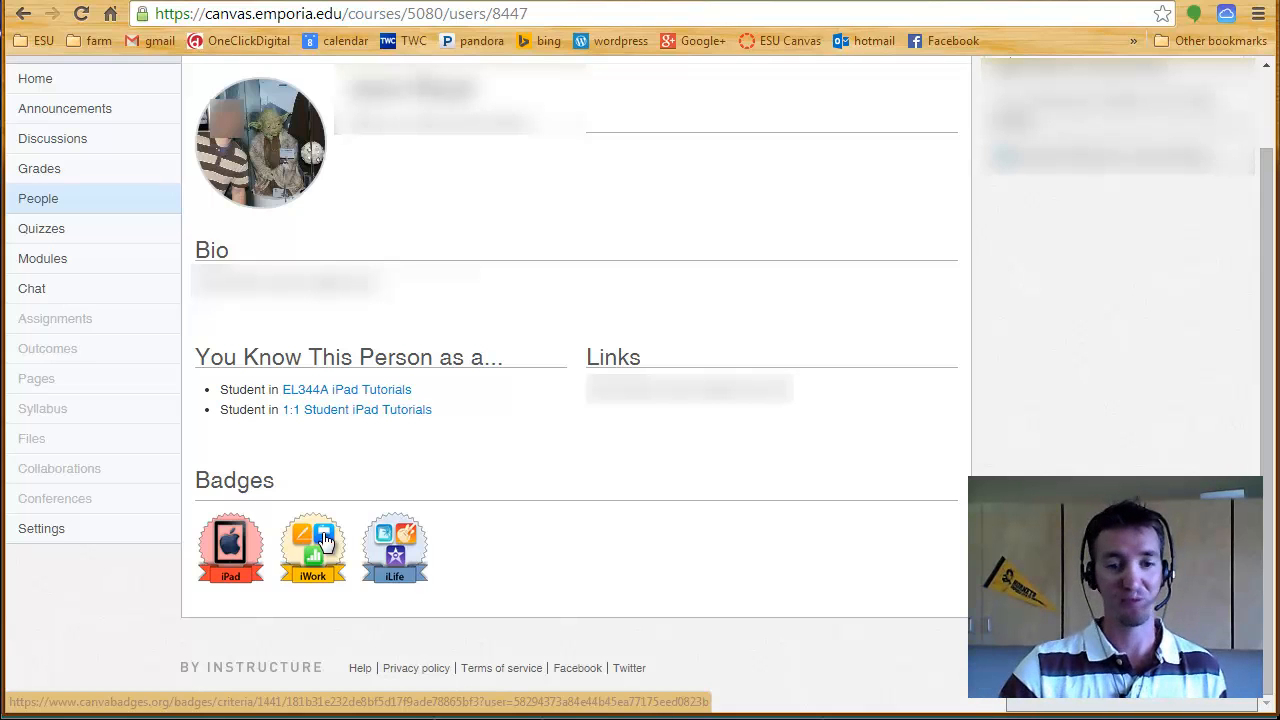
Step: Review the iWork Badge settings requiring the Pages, Keynote and Numbers modules
{"action": "left_click", "coordinate": [312, 548]}
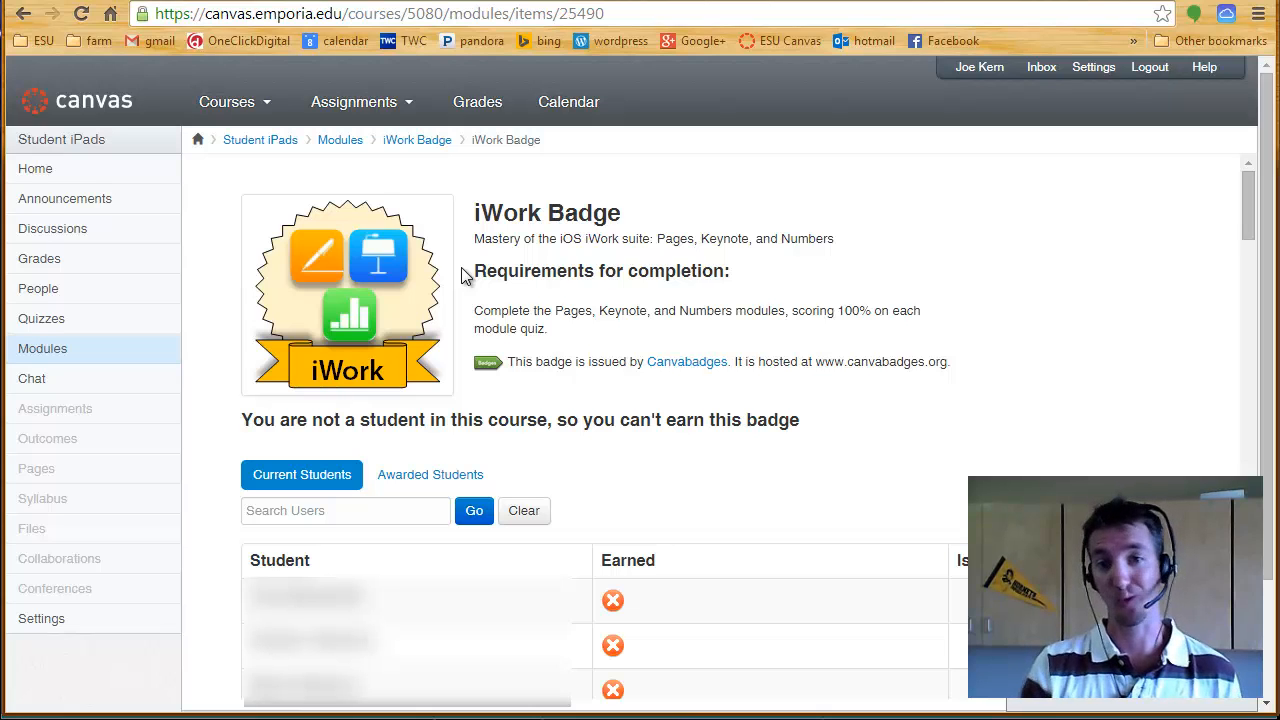
{"action": "scroll", "scroll_direction": "down", "scroll_amount": 3}
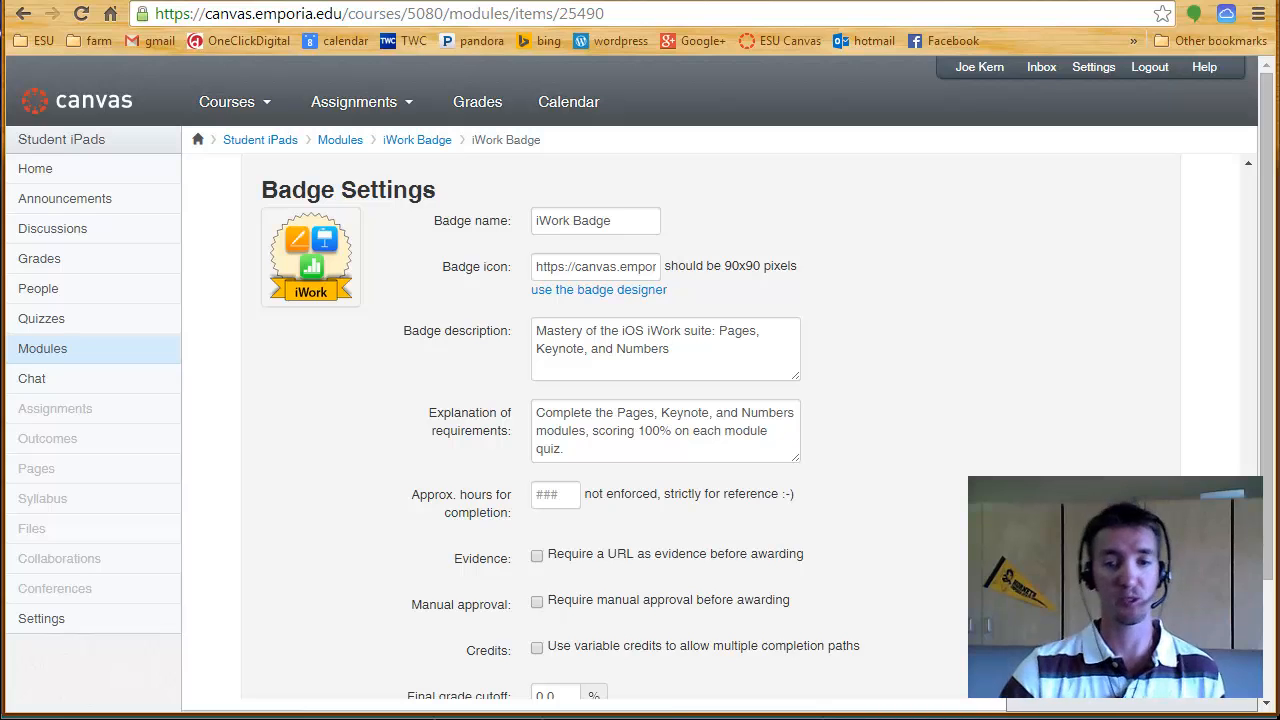
{"action": "scroll", "scroll_direction": "down", "scroll_amount": 3}
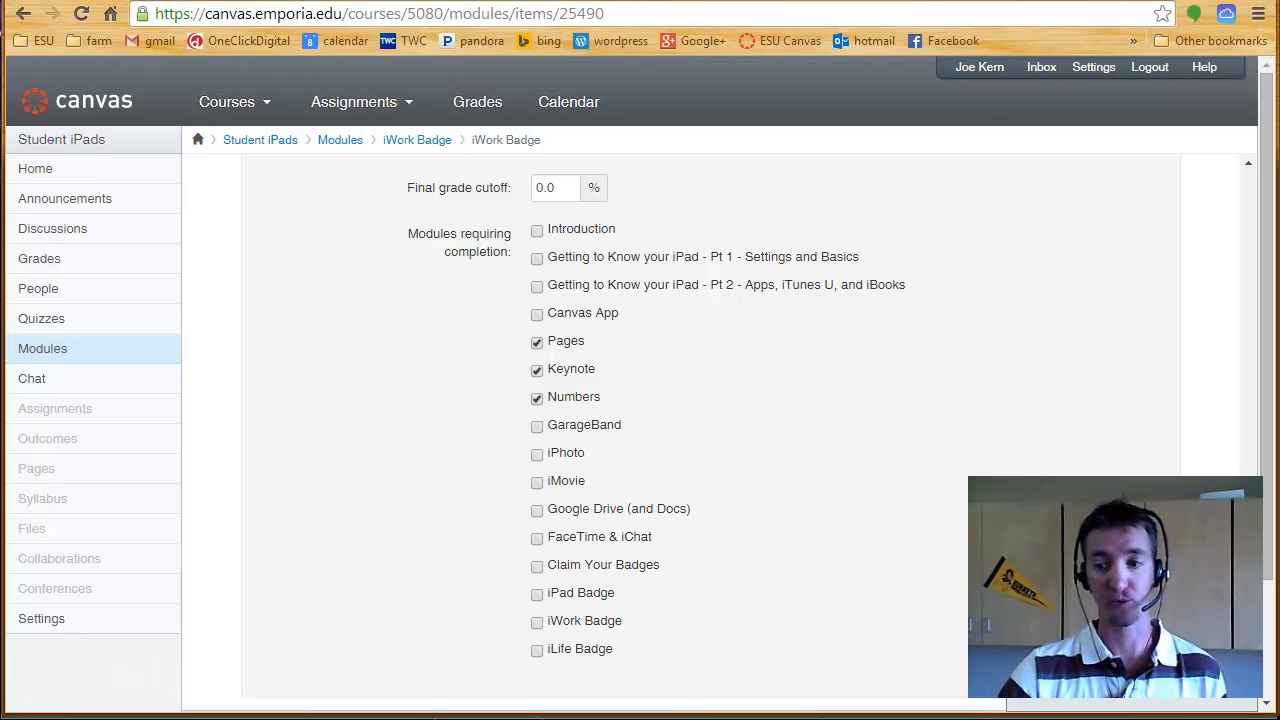
{"action": "scroll", "scroll_direction": "down", "scroll_amount": 3}
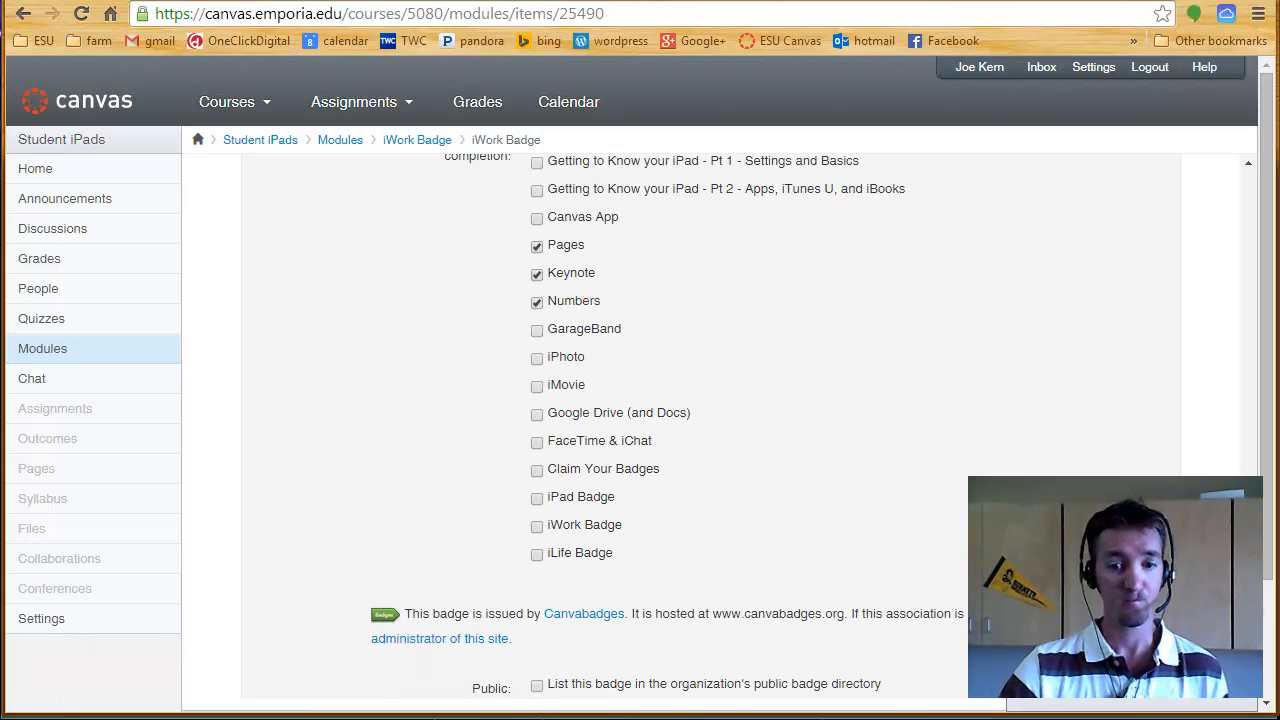
{"action": "scroll", "scroll_direction": "down", "scroll_amount": 3}
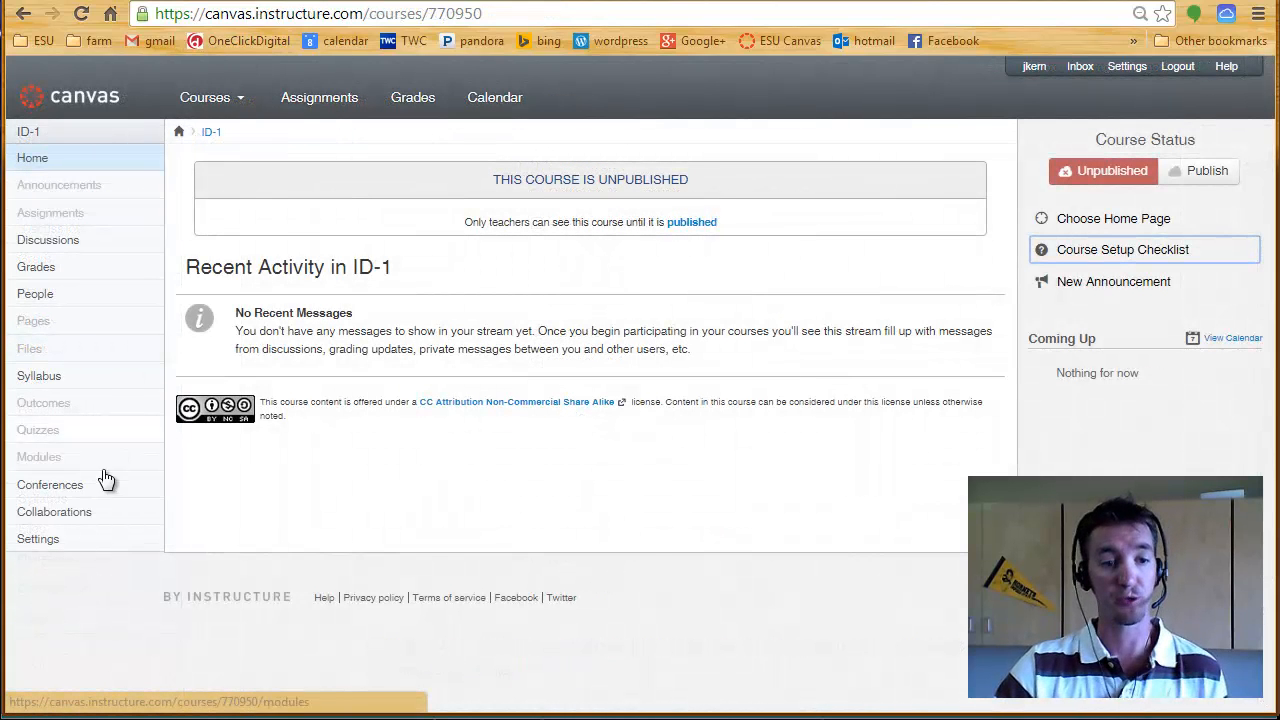
Step: Show the Canvabadges app details from the ID-1 course Settings Apps gallery
{"action": "left_click", "coordinate": [38, 540]}
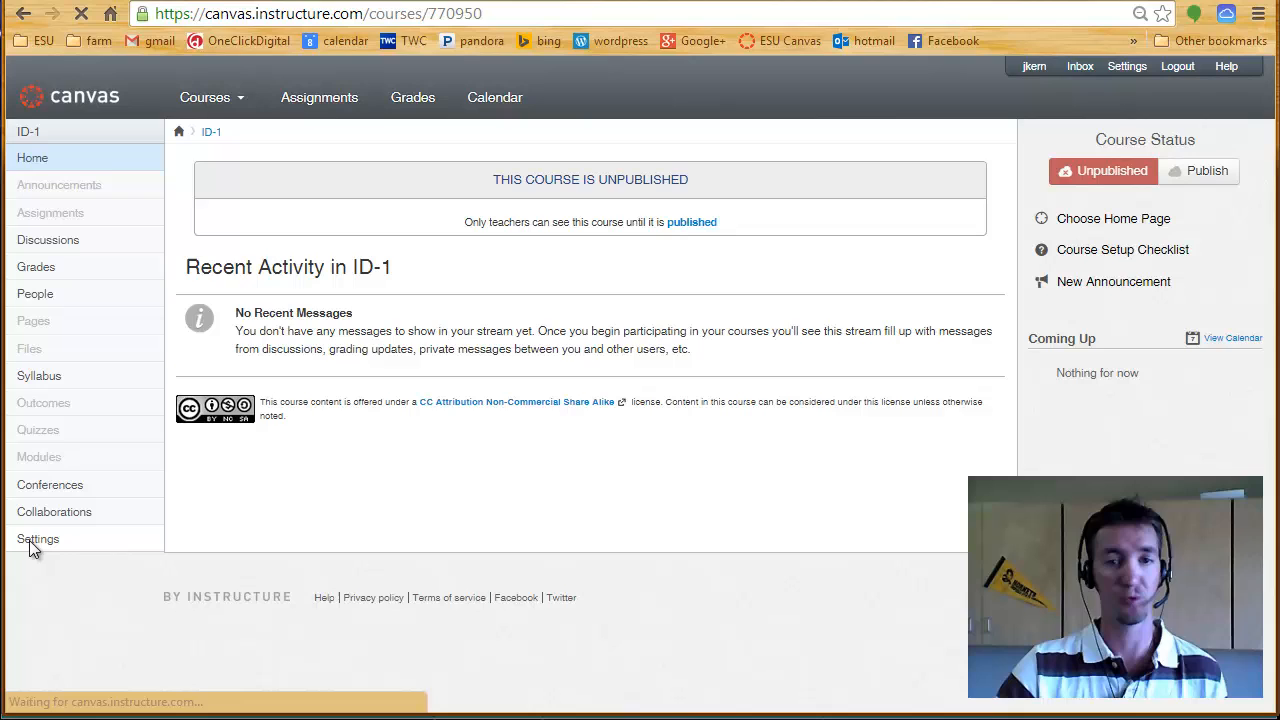
{"action": "left_click", "coordinate": [38, 540]}
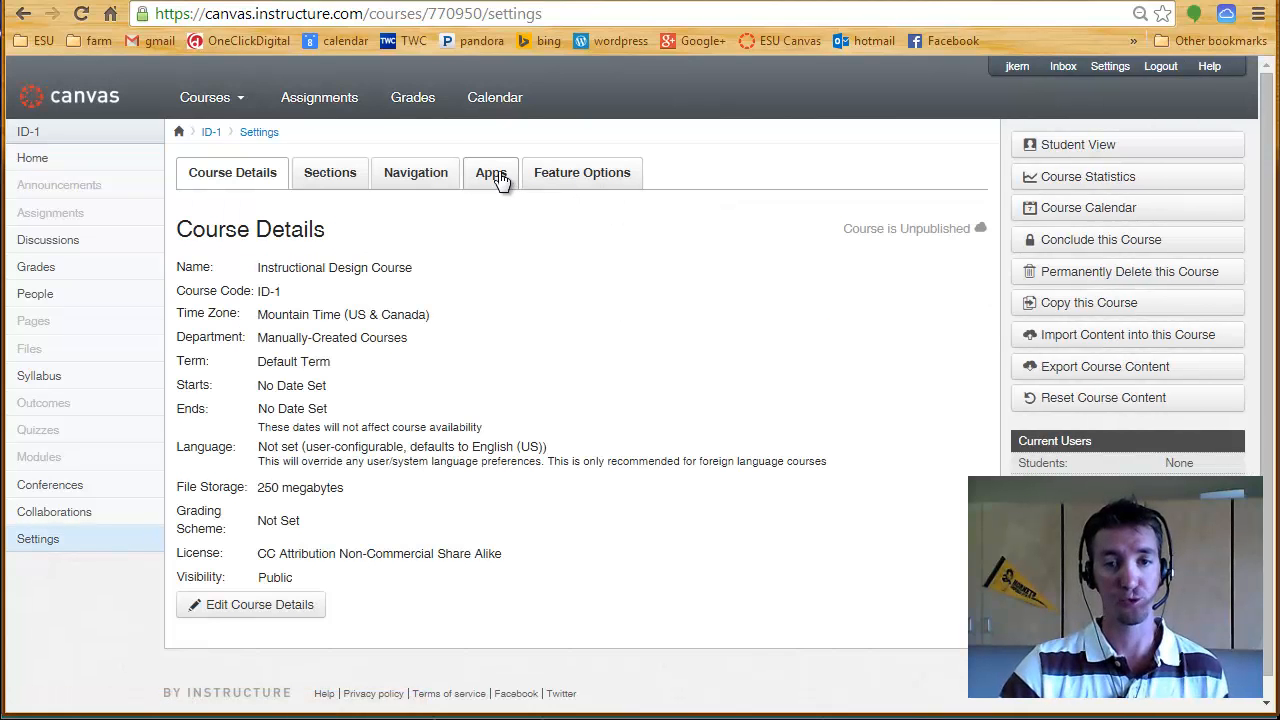
{"action": "left_click", "coordinate": [490, 172]}
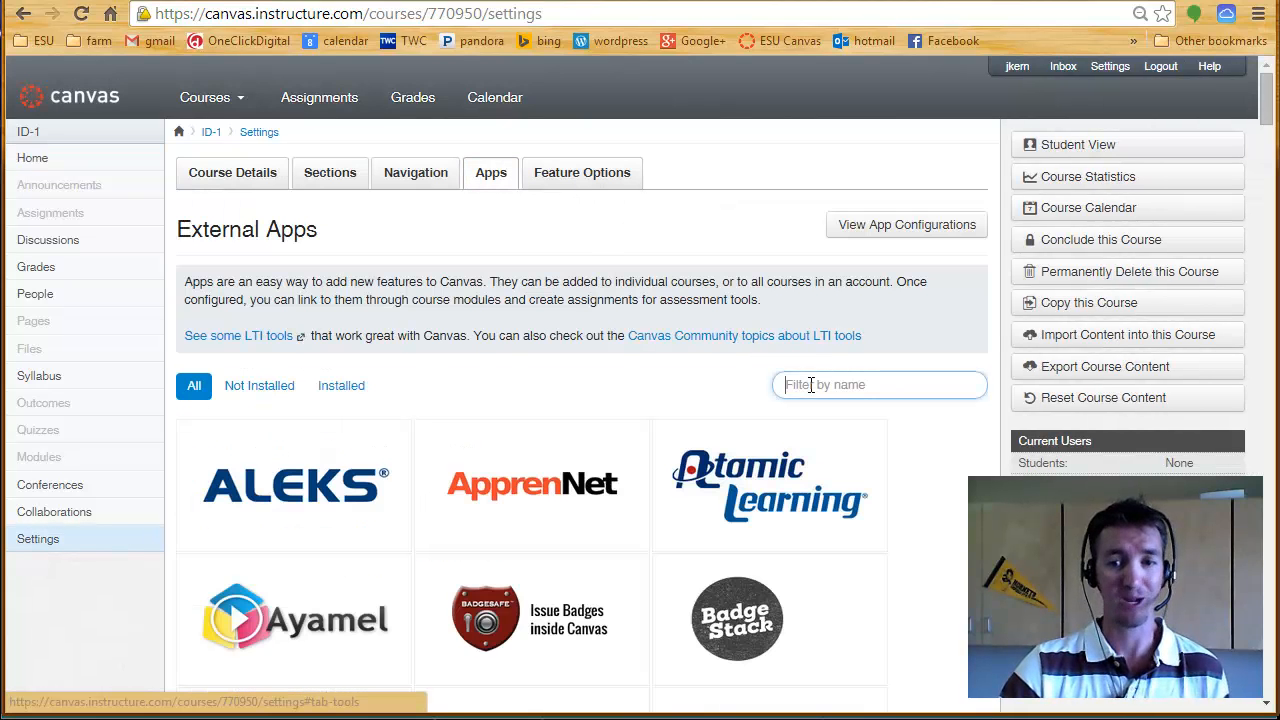
{"action": "scroll", "scroll_direction": "down", "scroll_amount": 3}
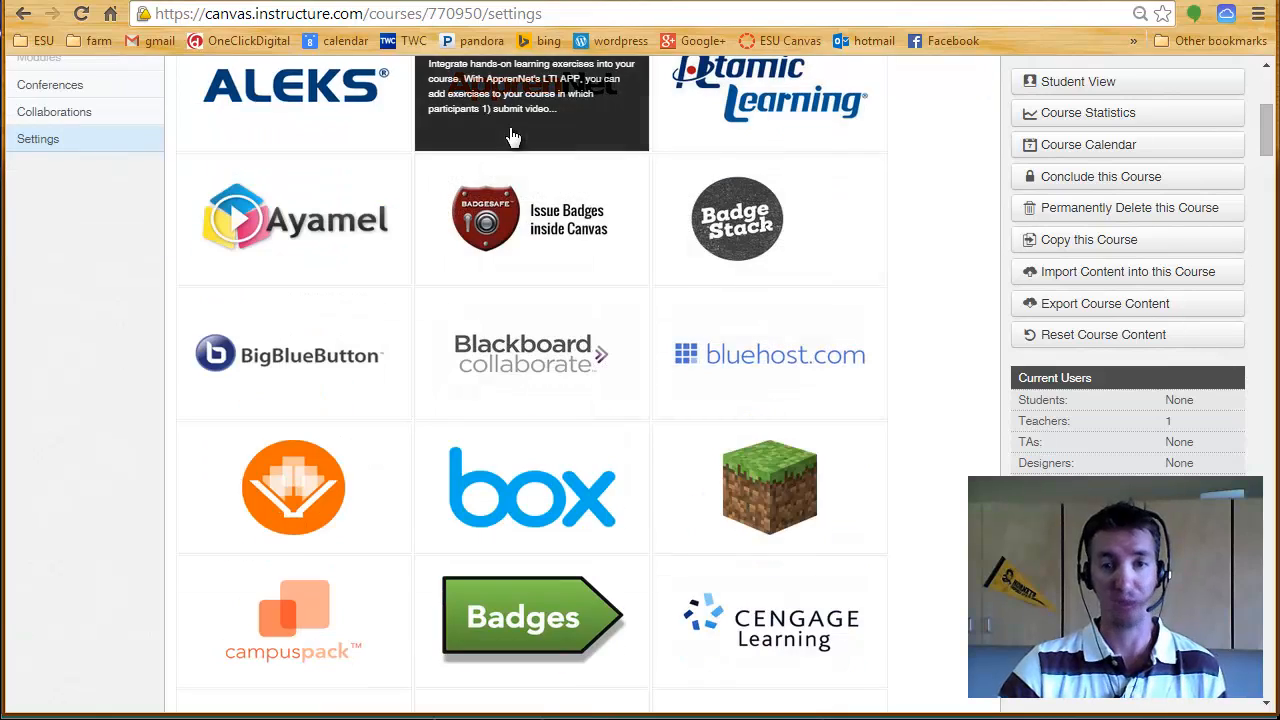
{"action": "mouse_move", "coordinate": [548, 280]}
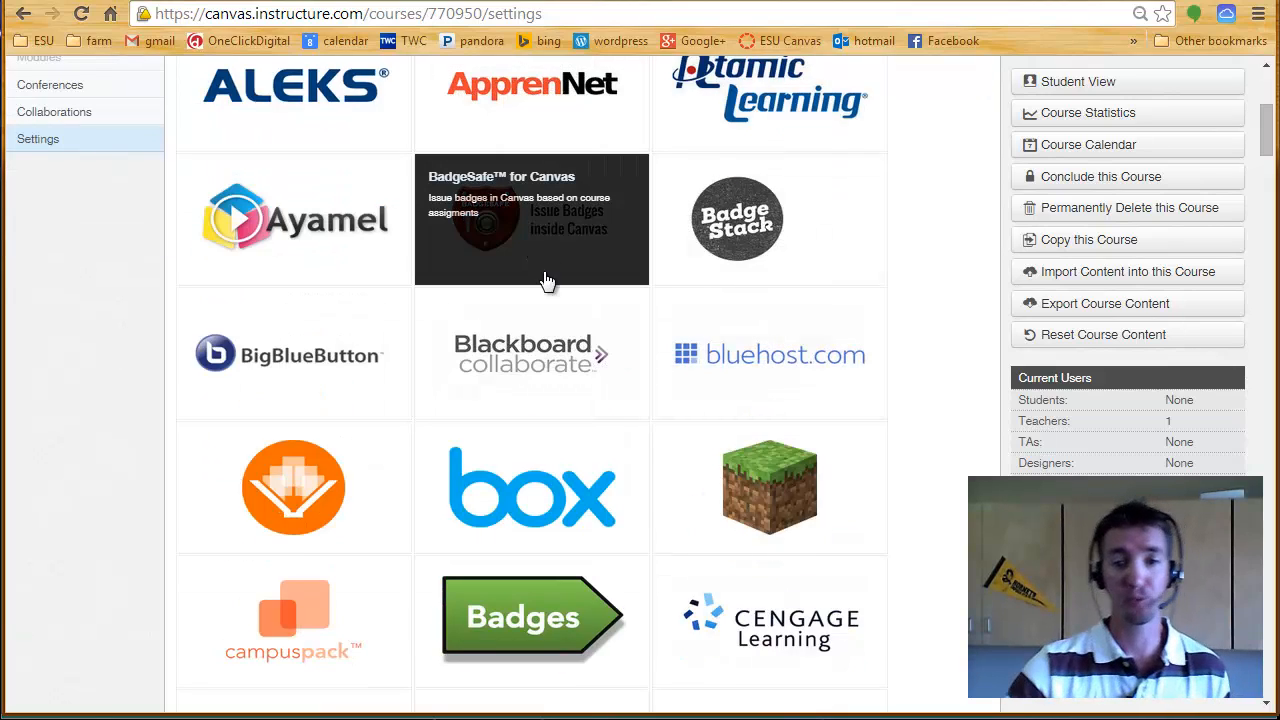
{"action": "mouse_move", "coordinate": [564, 610]}
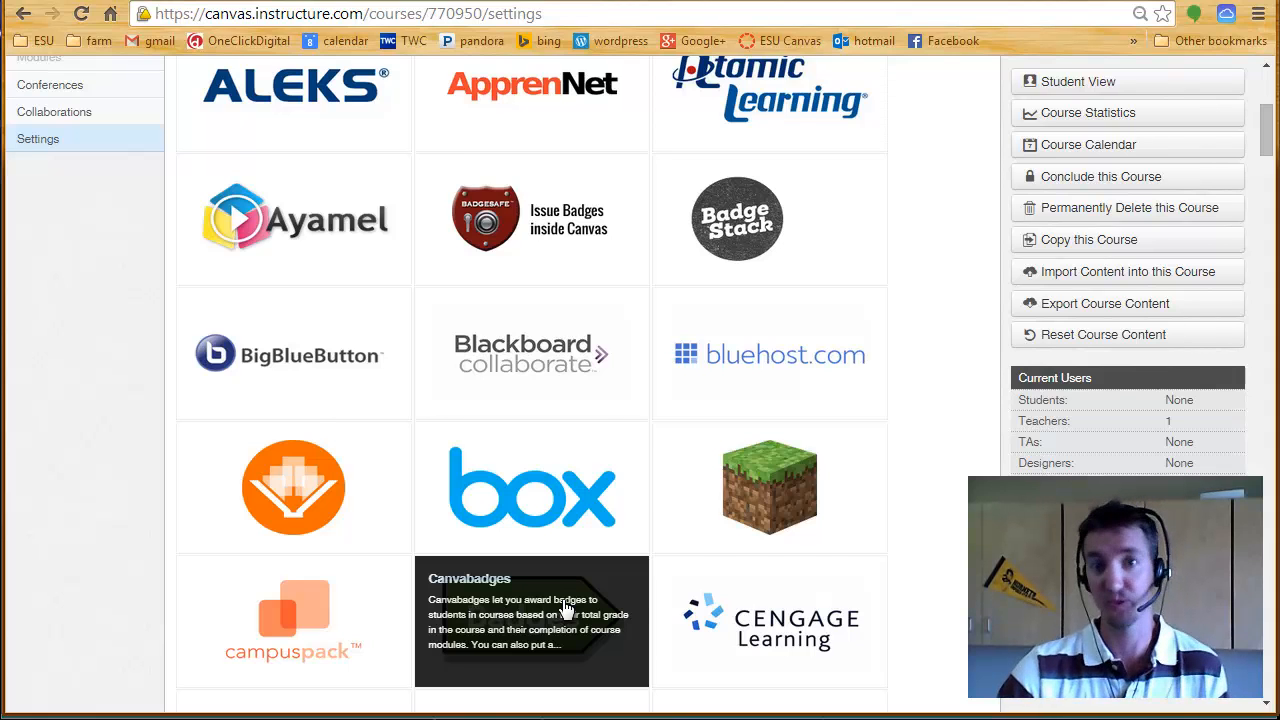
{"action": "left_click", "coordinate": [532, 620]}
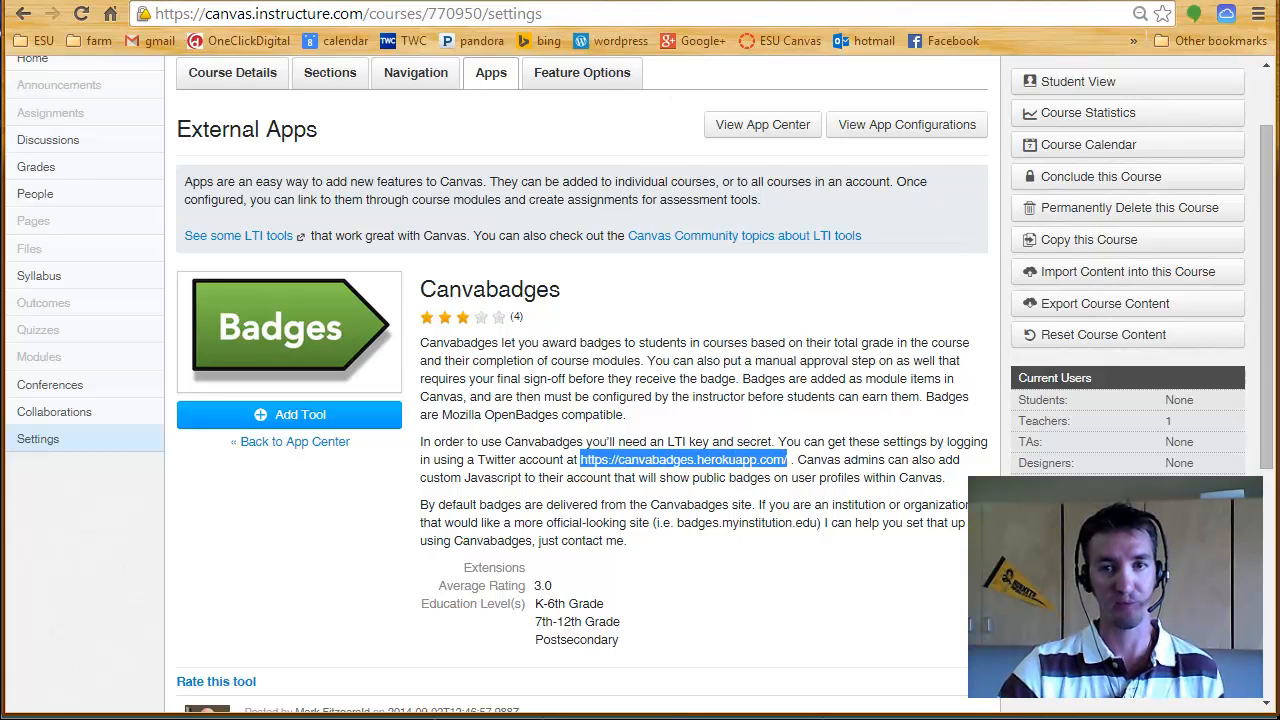
Step: Begin installing Canvabadges, reaching the Add App form with key and secret blank
{"action": "left_click", "coordinate": [684, 458]}
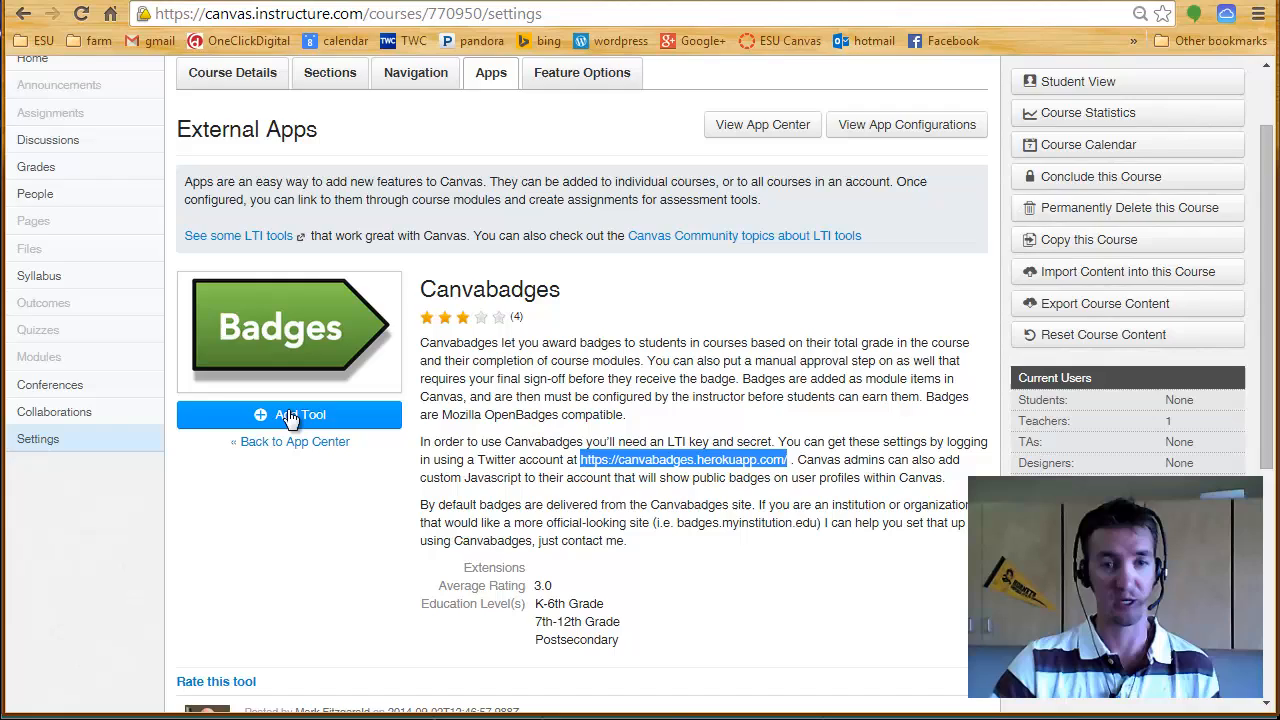
{"action": "left_click", "coordinate": [290, 414]}
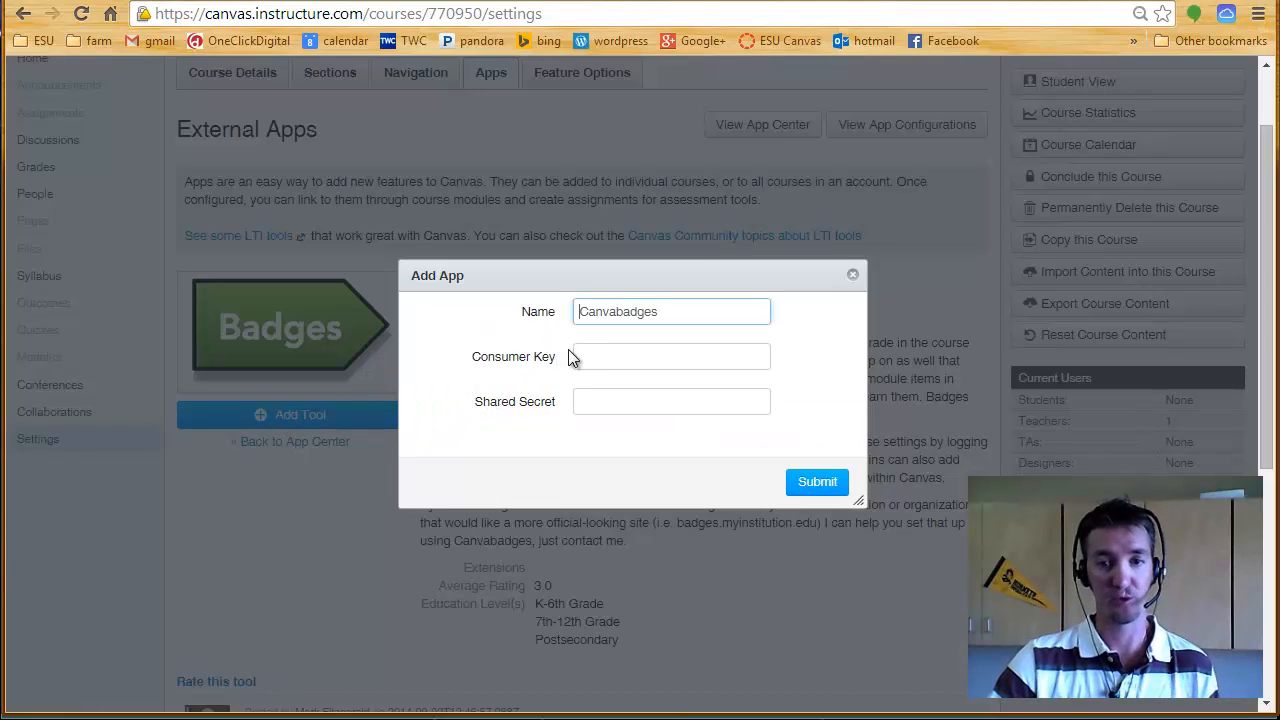
{"action": "mouse_move", "coordinate": [584, 380]}
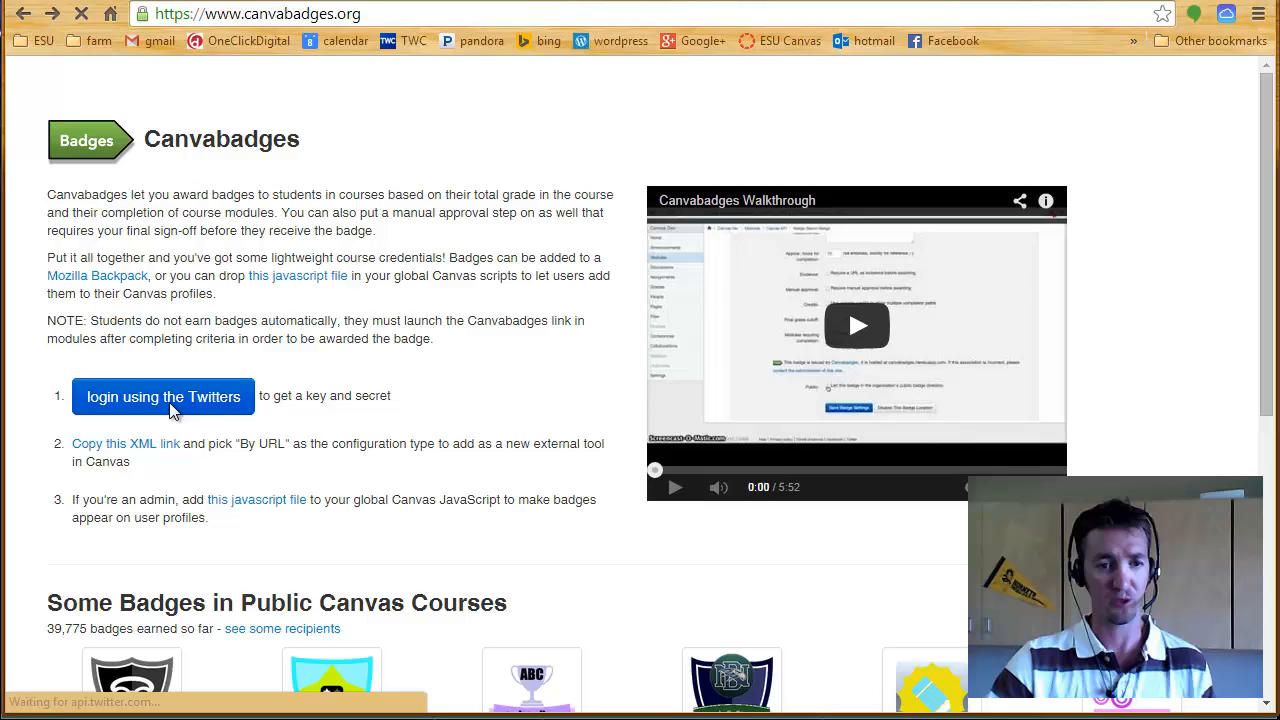
Step: Authorize Canvabadges via Twitter and select the issued key for copying
{"action": "left_click", "coordinate": [164, 396]}
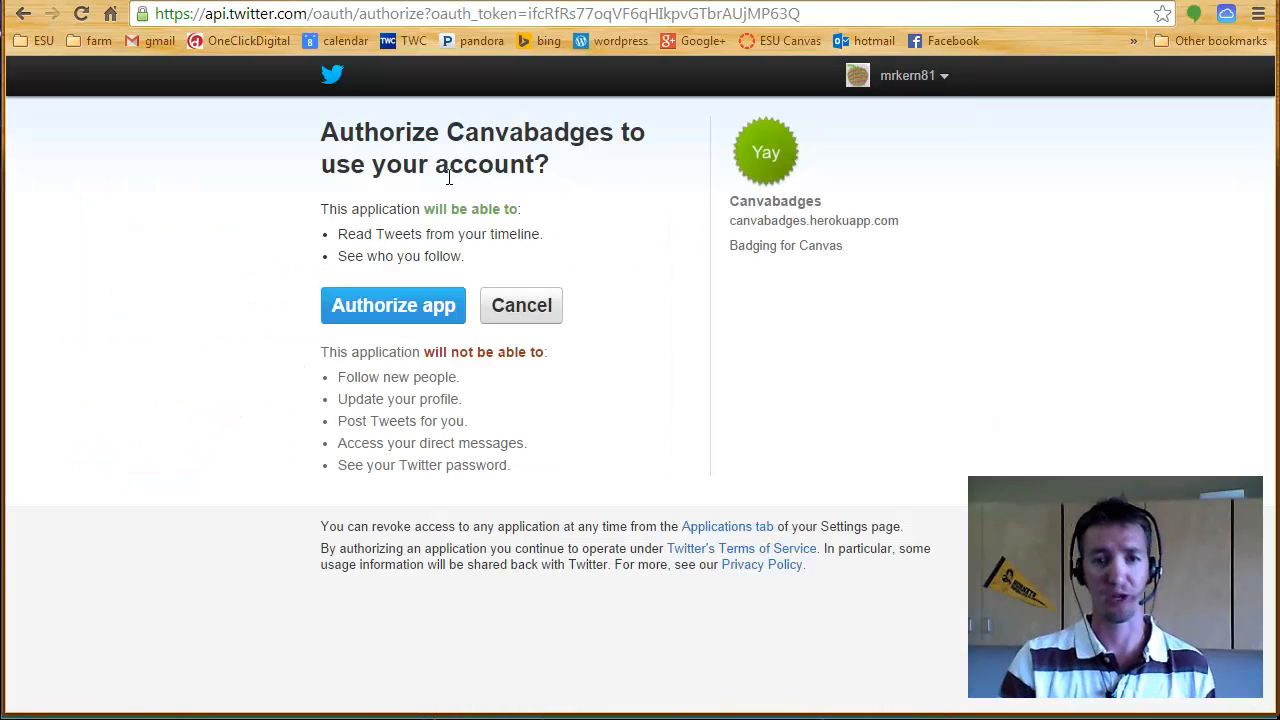
{"action": "mouse_move", "coordinate": [392, 304]}
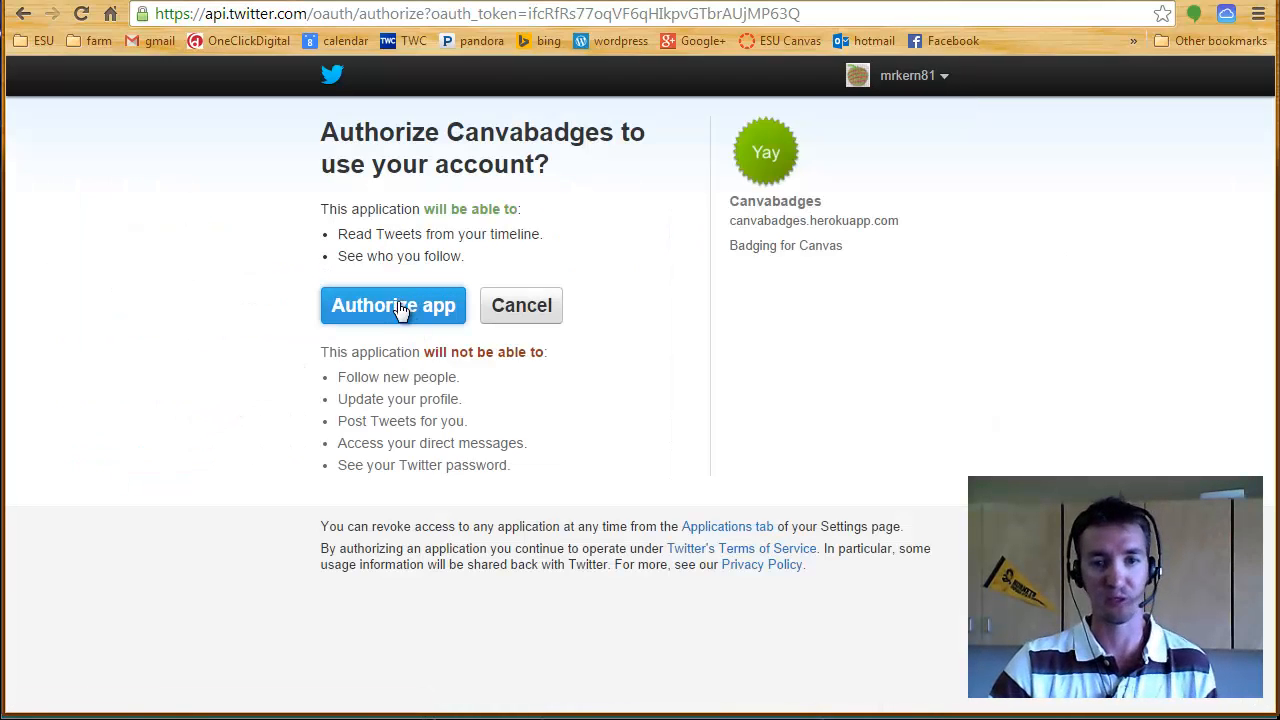
{"action": "left_click", "coordinate": [392, 304]}
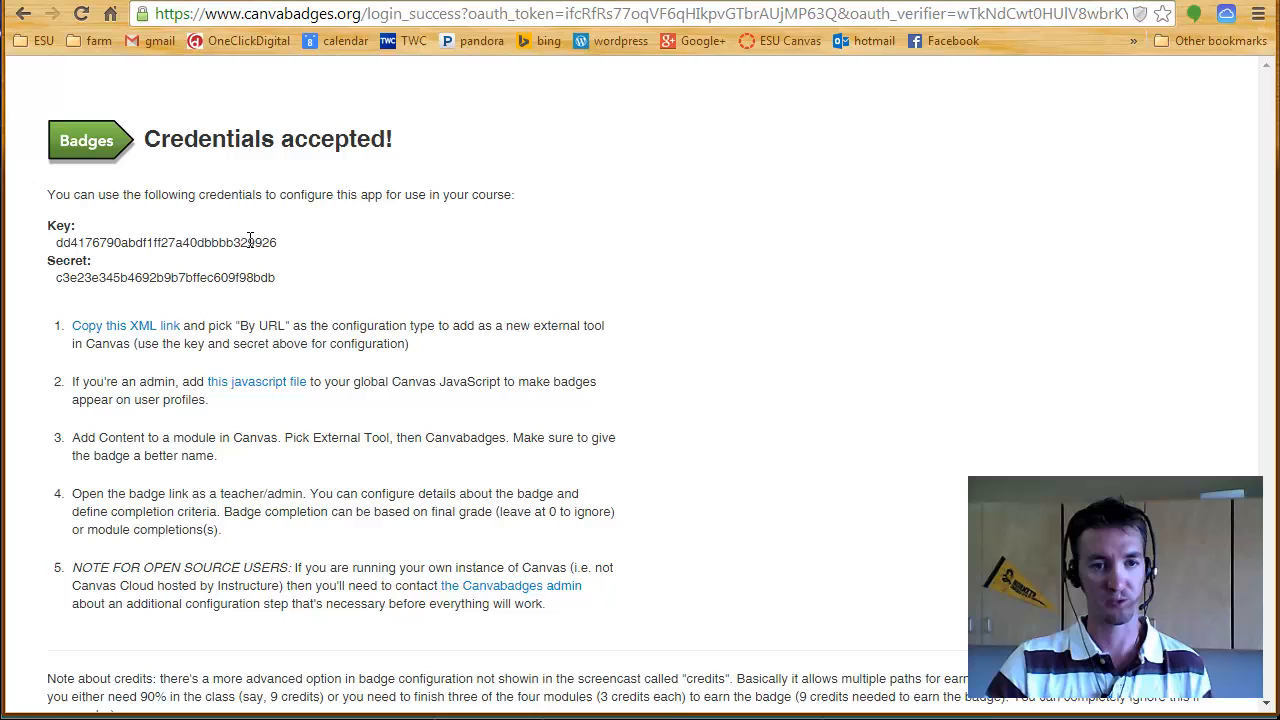
{"action": "double_click", "coordinate": [164, 242]}
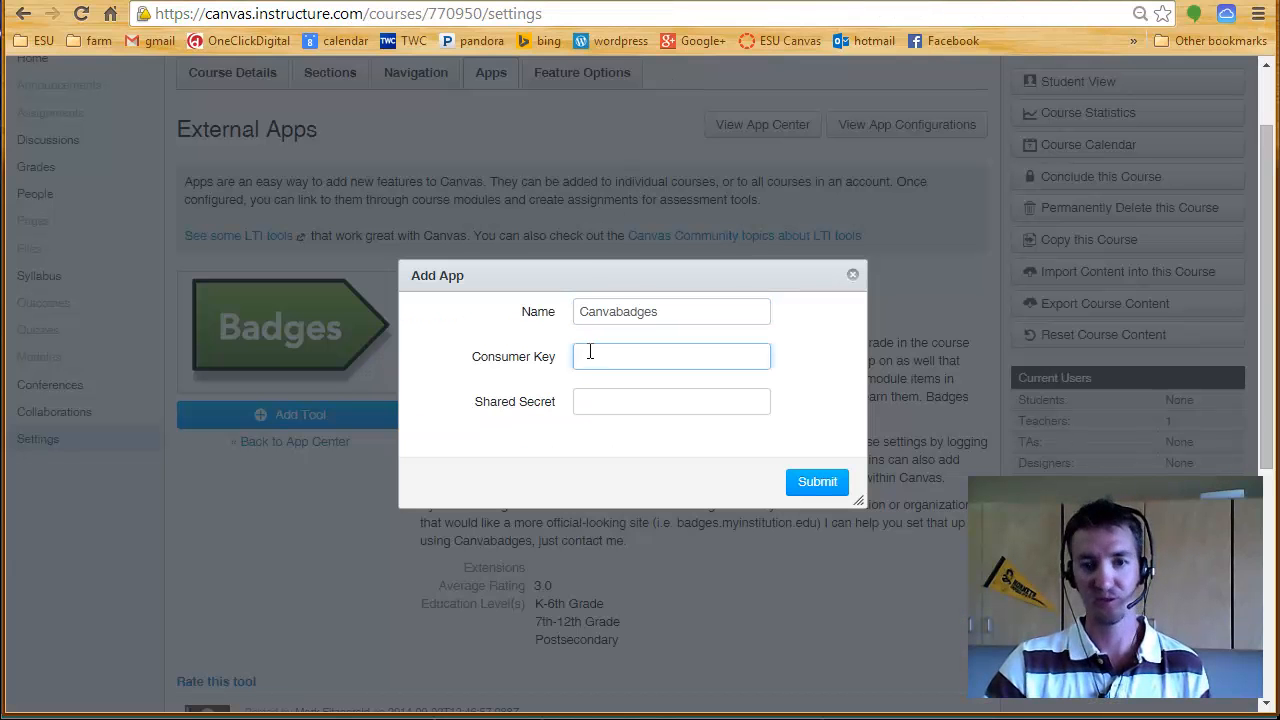
Step: Submit the Add App form with the consumer key and copy the shared secret
{"action": "left_click", "coordinate": [672, 356]}
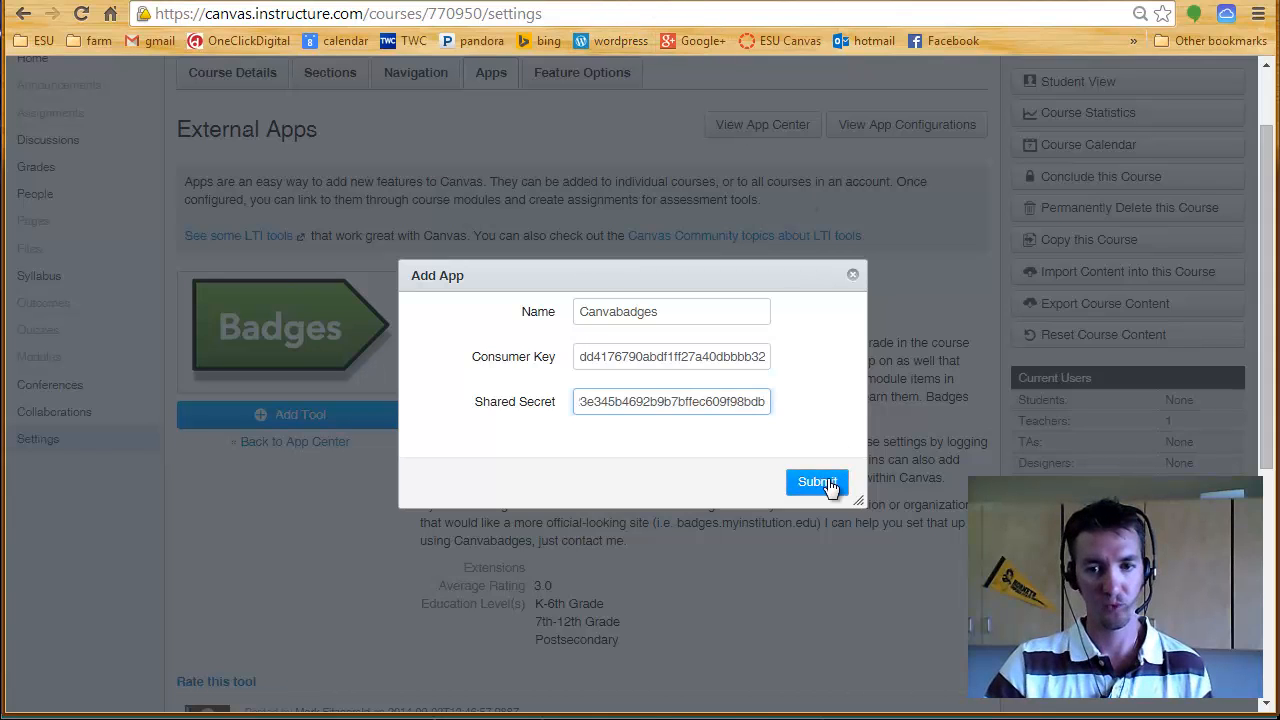
{"action": "left_click", "coordinate": [816, 482]}
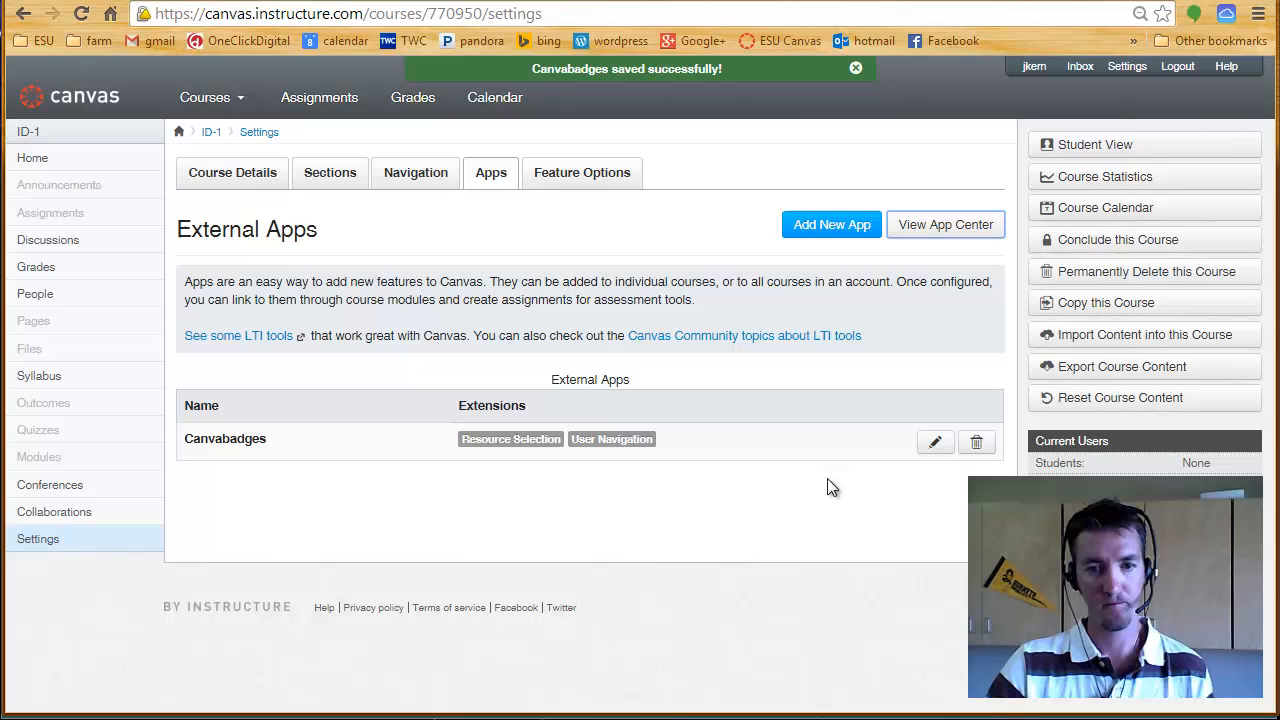
{"action": "mouse_move", "coordinate": [352, 446]}
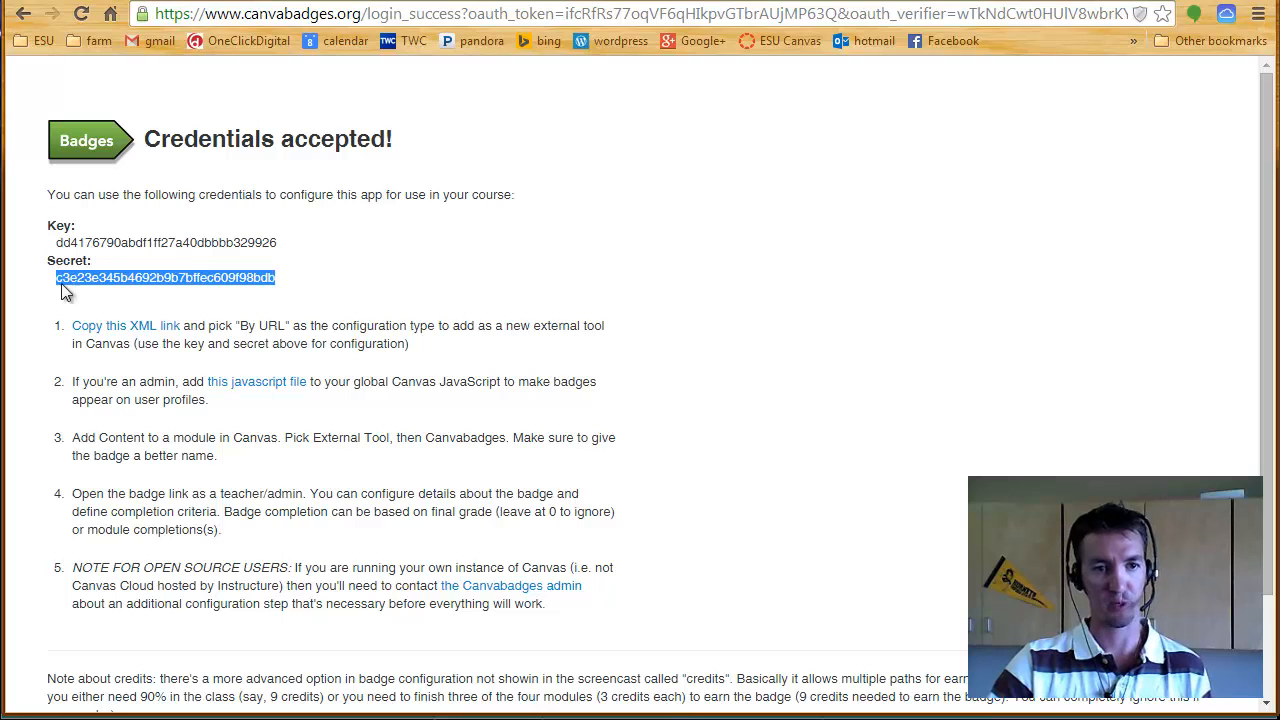
{"action": "right_click", "coordinate": [112, 324]}
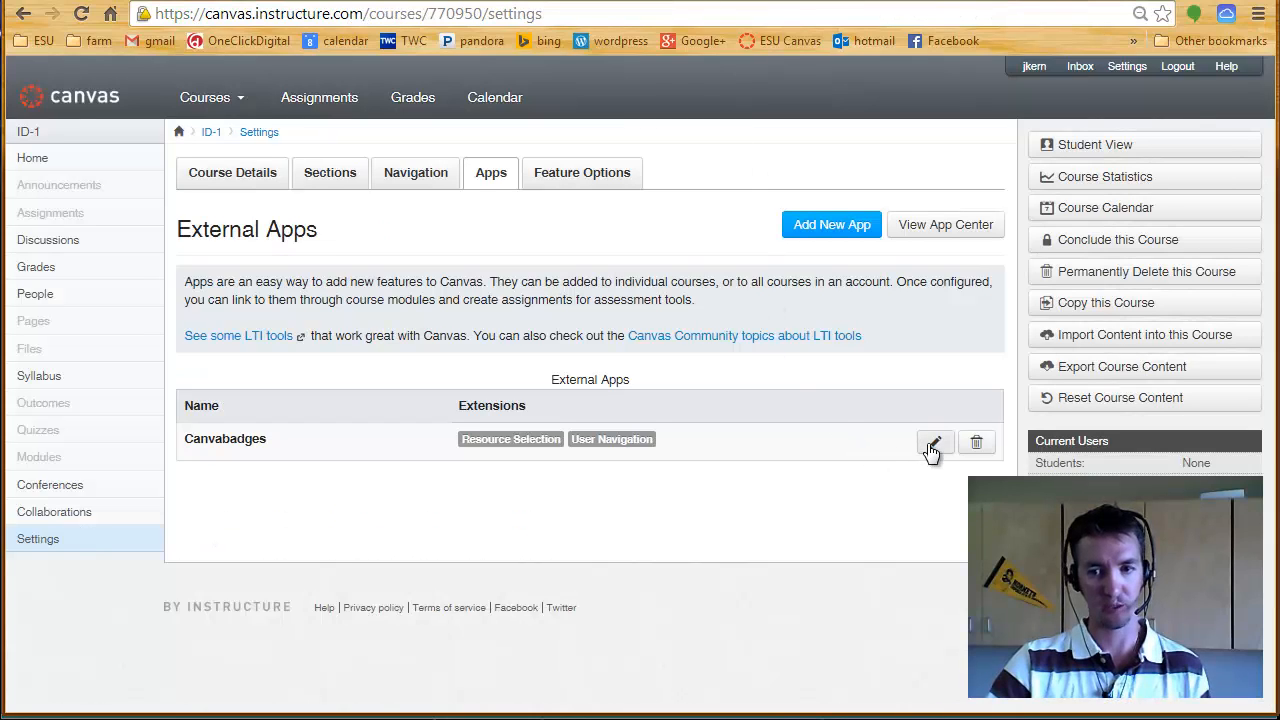
Step: Set the Canvabadges app URL to its canvabadges.org address, save, and go to Modules
{"action": "left_click", "coordinate": [934, 442]}
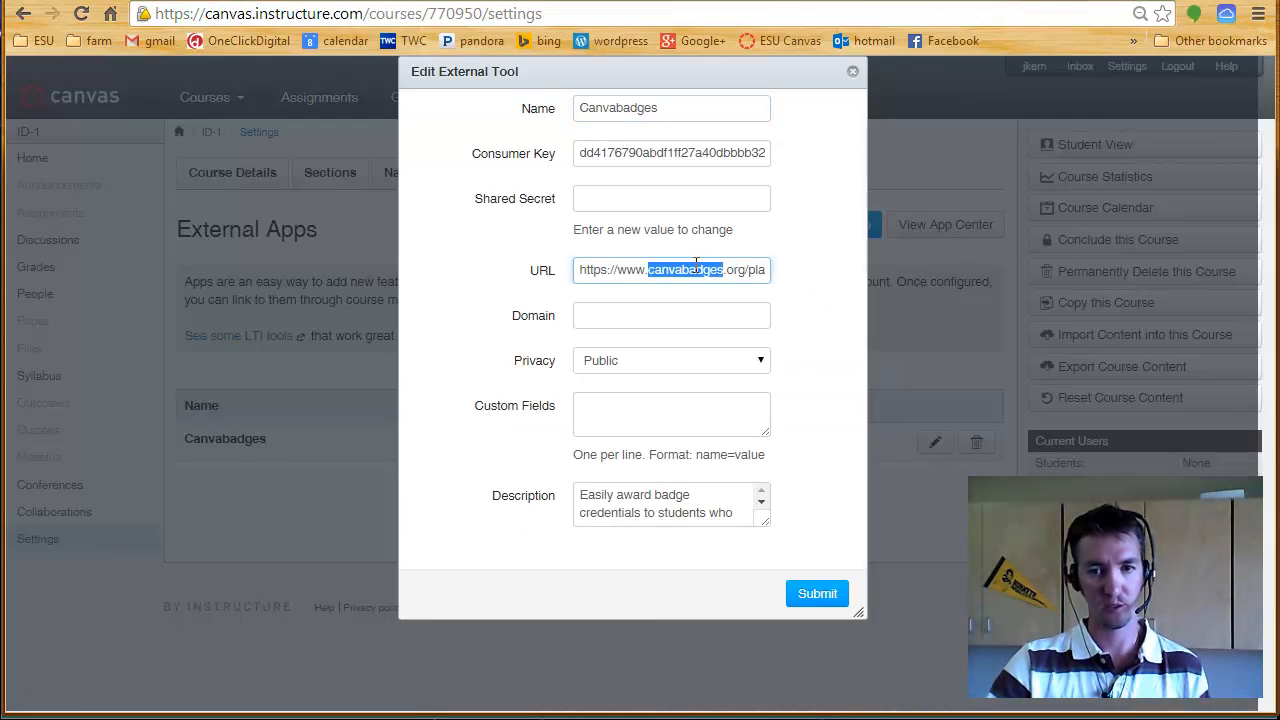
{"action": "right_click", "coordinate": [670, 268]}
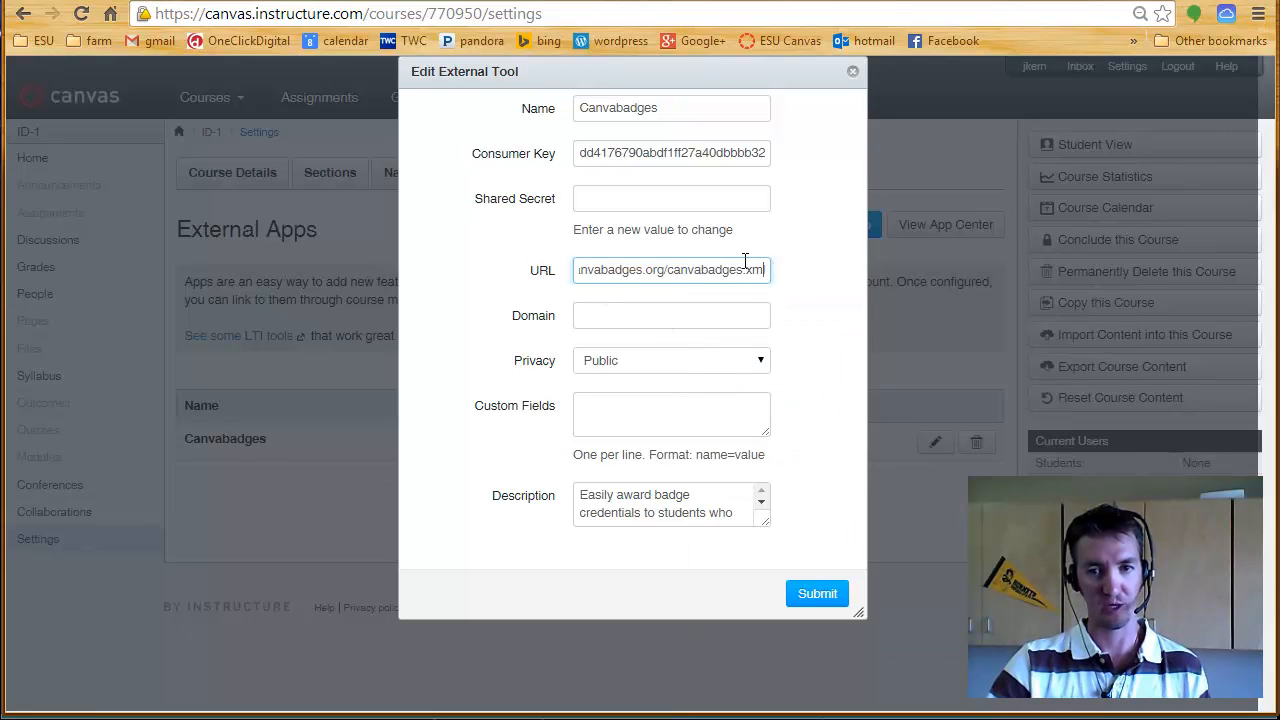
{"action": "left_click", "coordinate": [816, 592]}
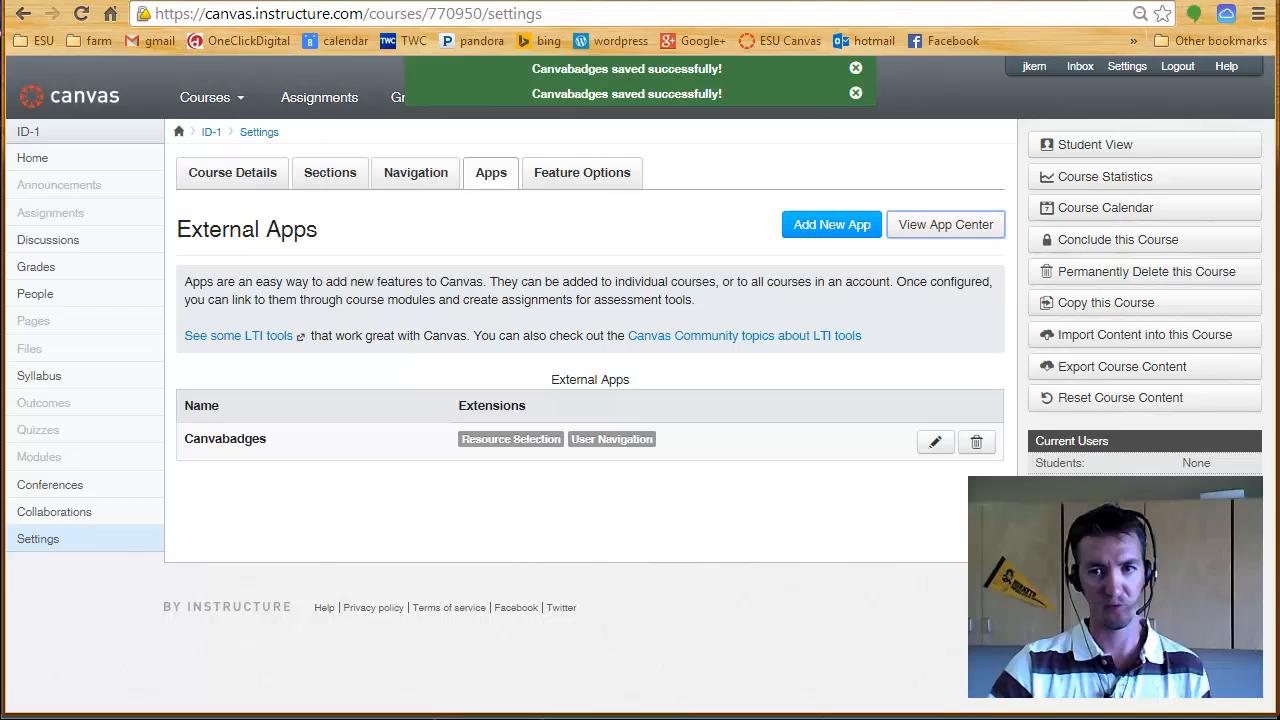
{"action": "left_click", "coordinate": [856, 94]}
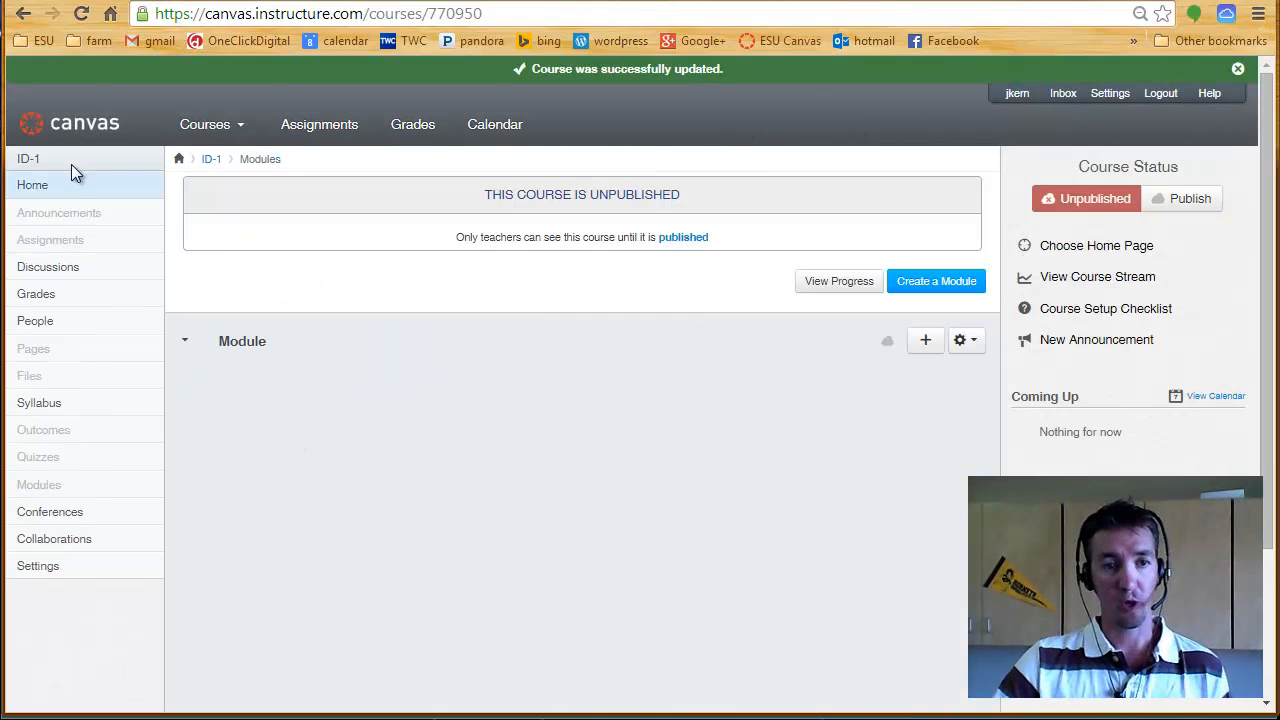
{"action": "mouse_move", "coordinate": [432, 366]}
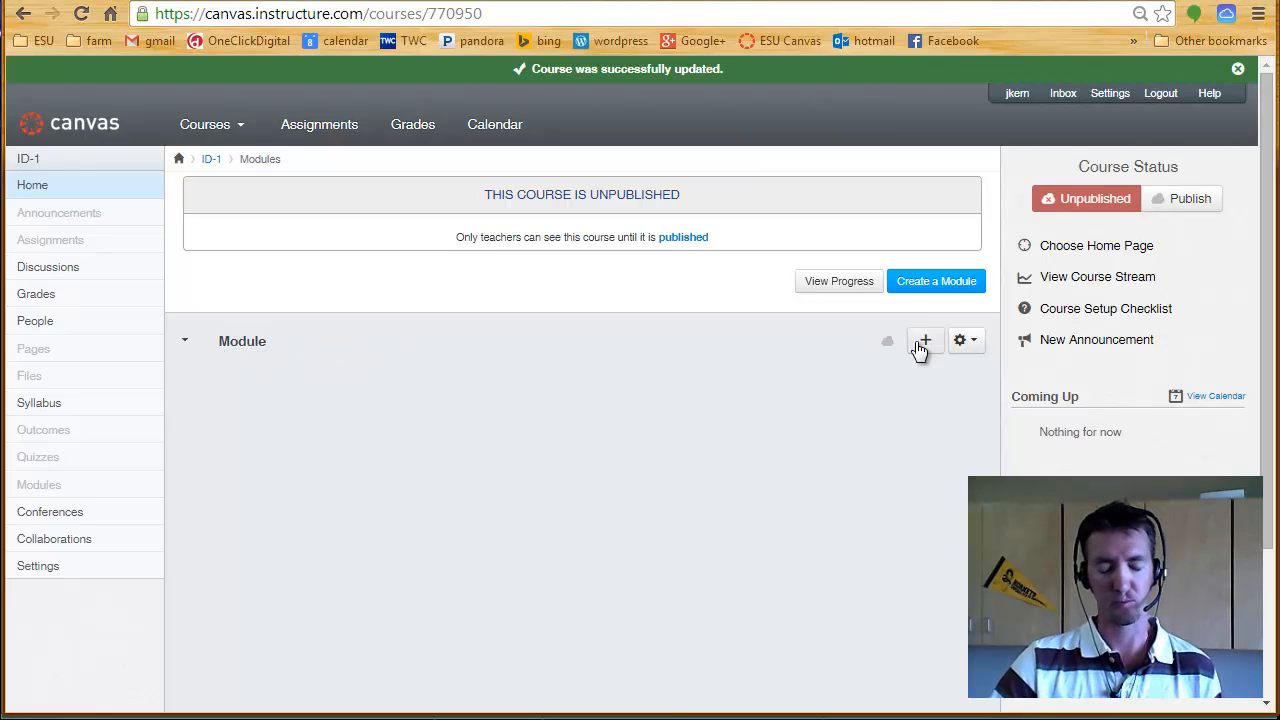
Step: Add a new module item with External Tool as its type, listing Canvabadges
{"action": "left_click", "coordinate": [924, 340]}
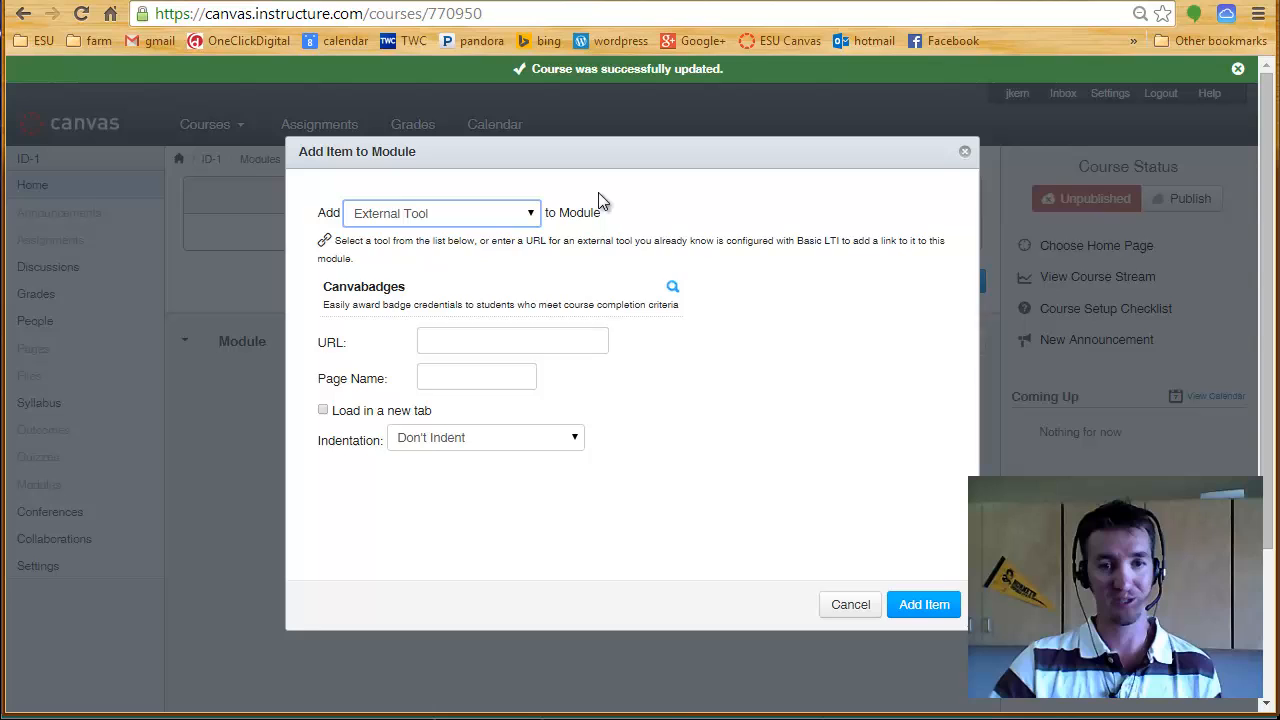
{"action": "left_click", "coordinate": [440, 212]}
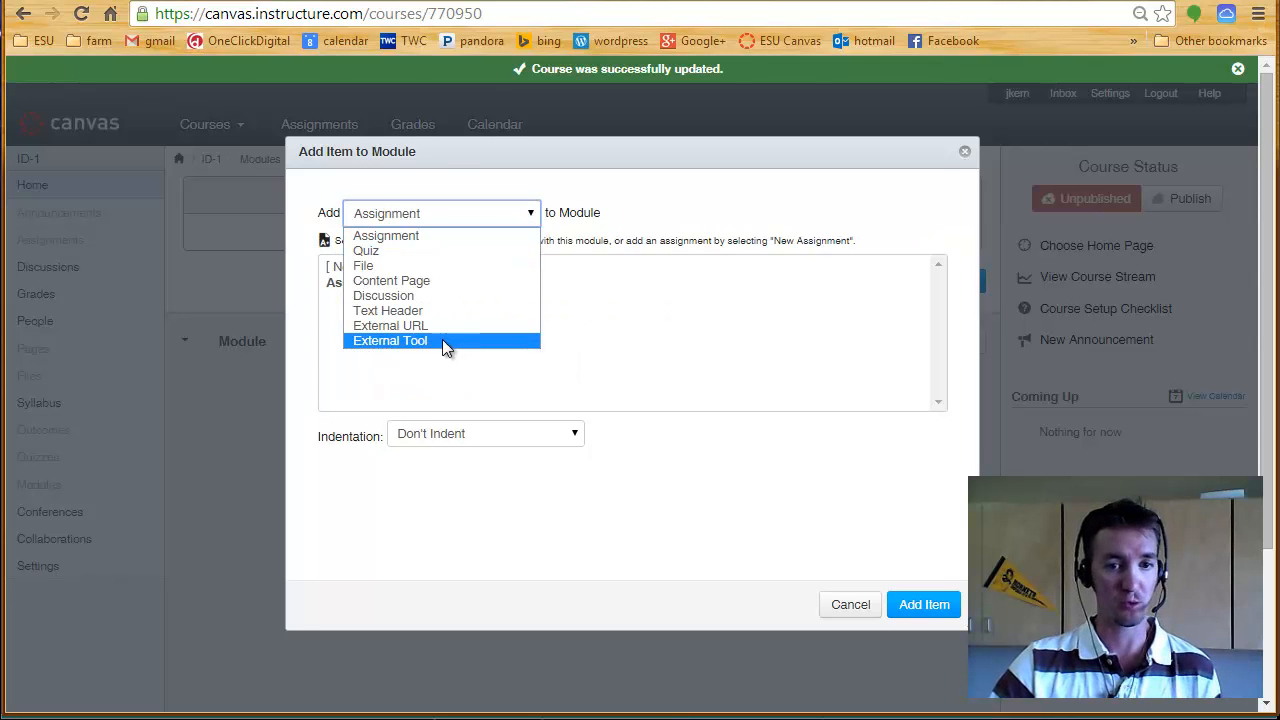
{"action": "left_click", "coordinate": [390, 340]}
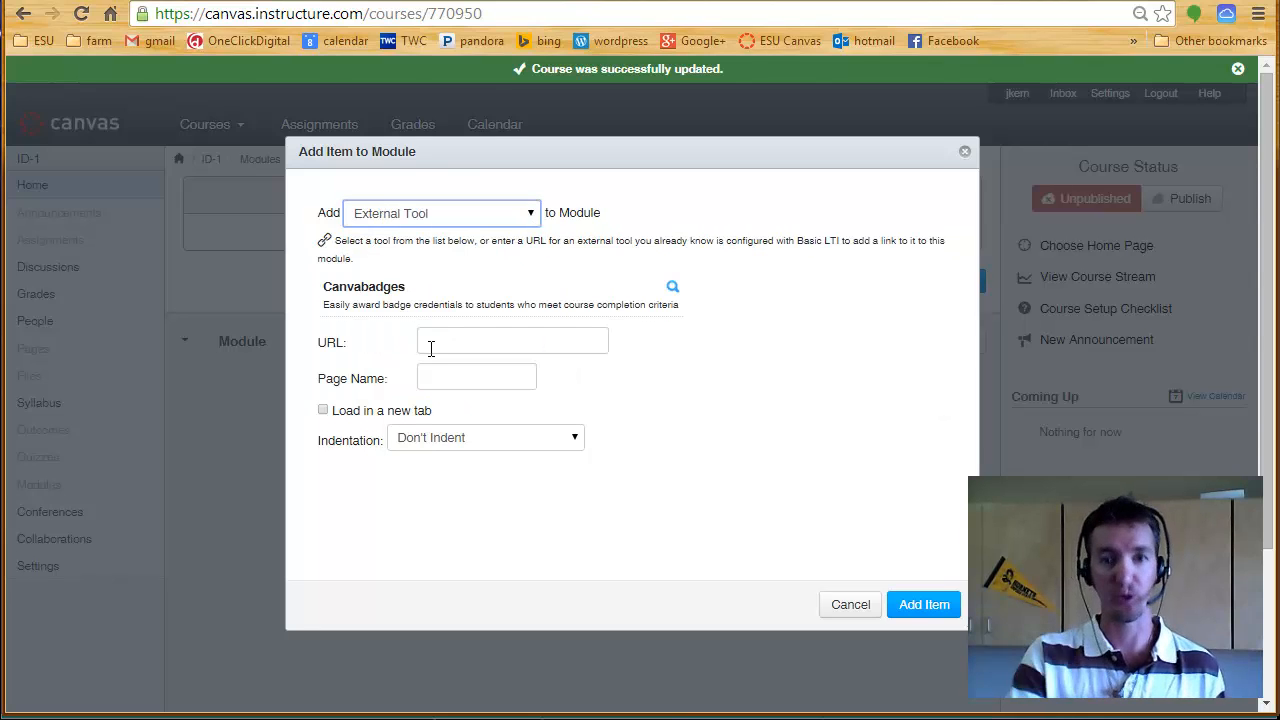